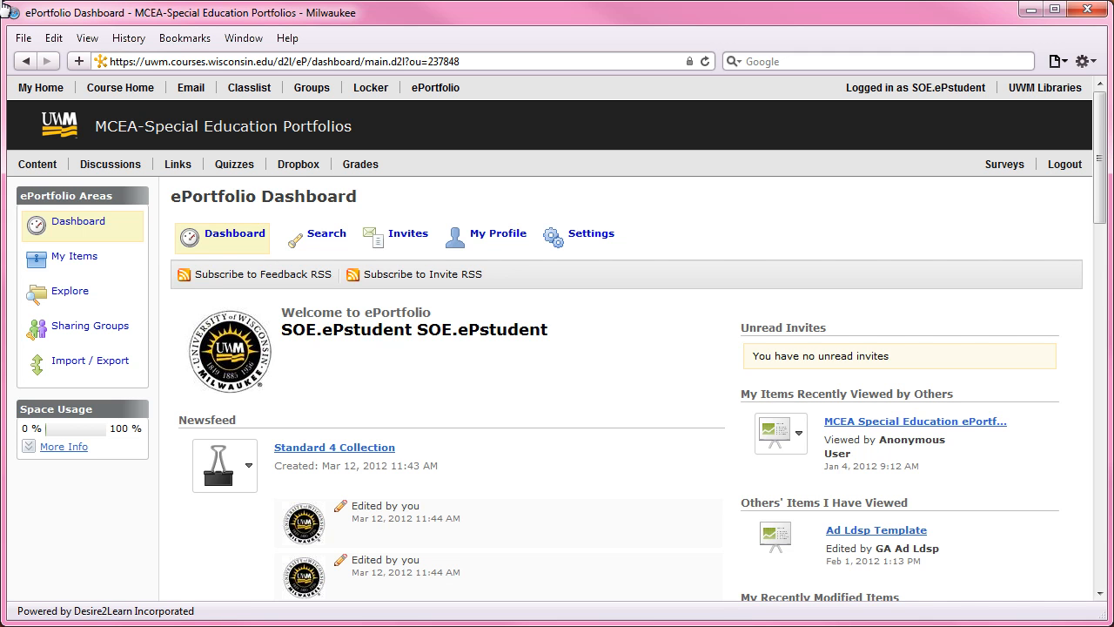
mouse_move(84, 168)
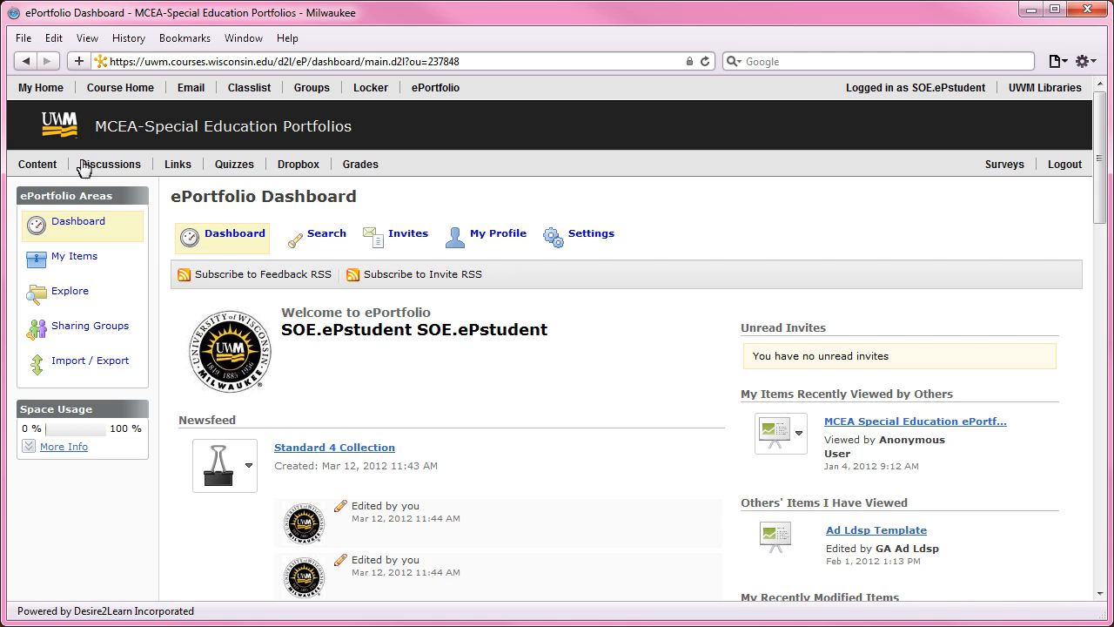
mouse_move(87, 261)
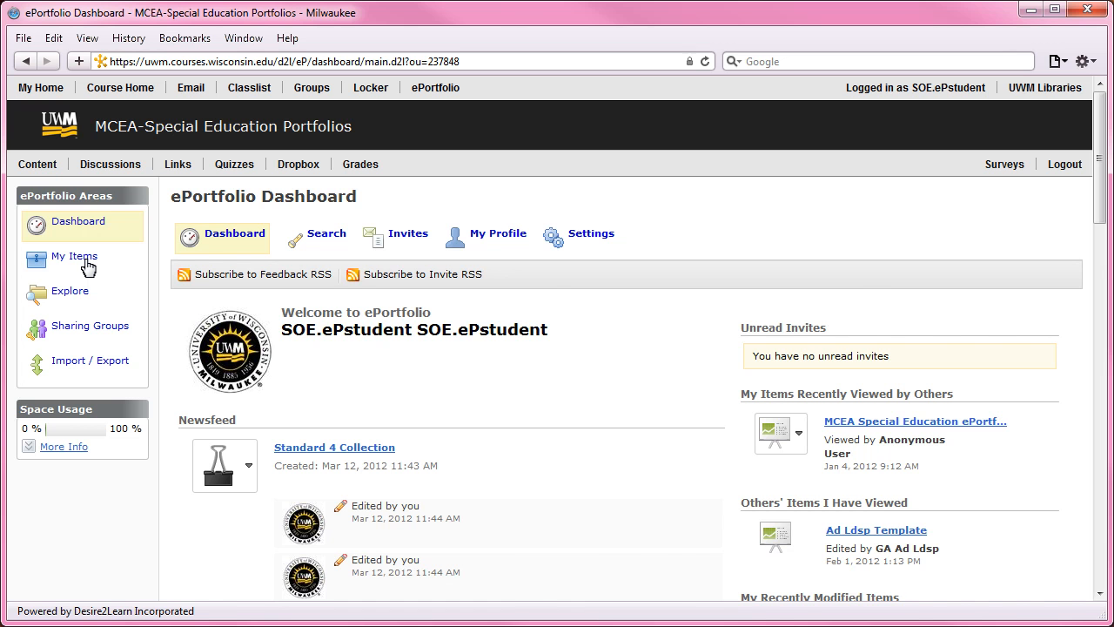
- Filter My Items to artifacts and check the Word, photograph, PowerPoint, PDF lesson plan and audio files
left_click(74, 255)
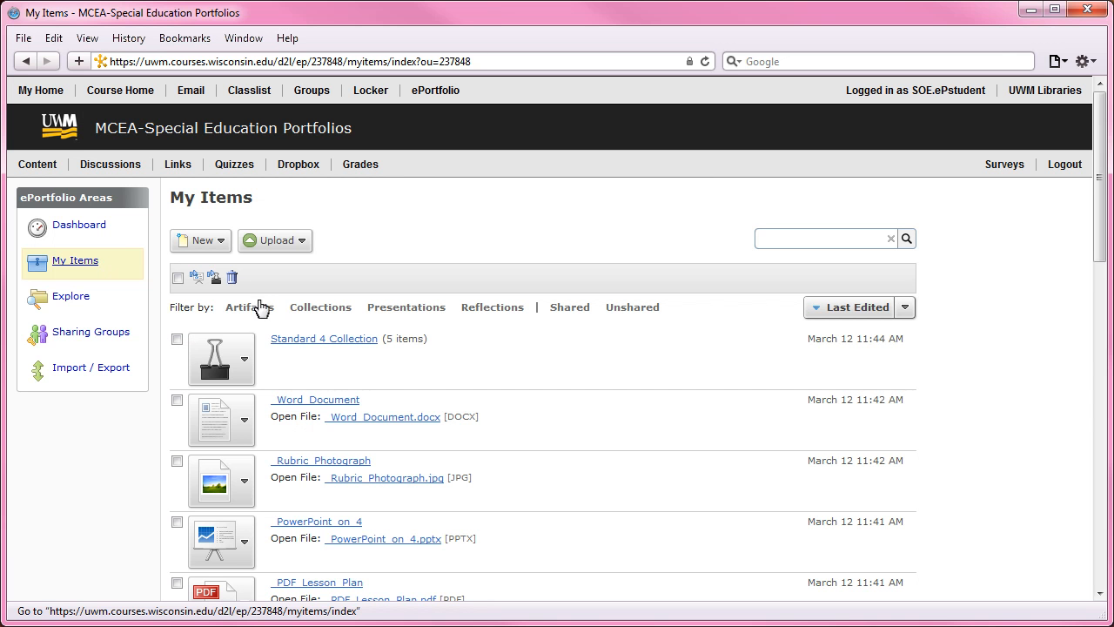
left_click(250, 306)
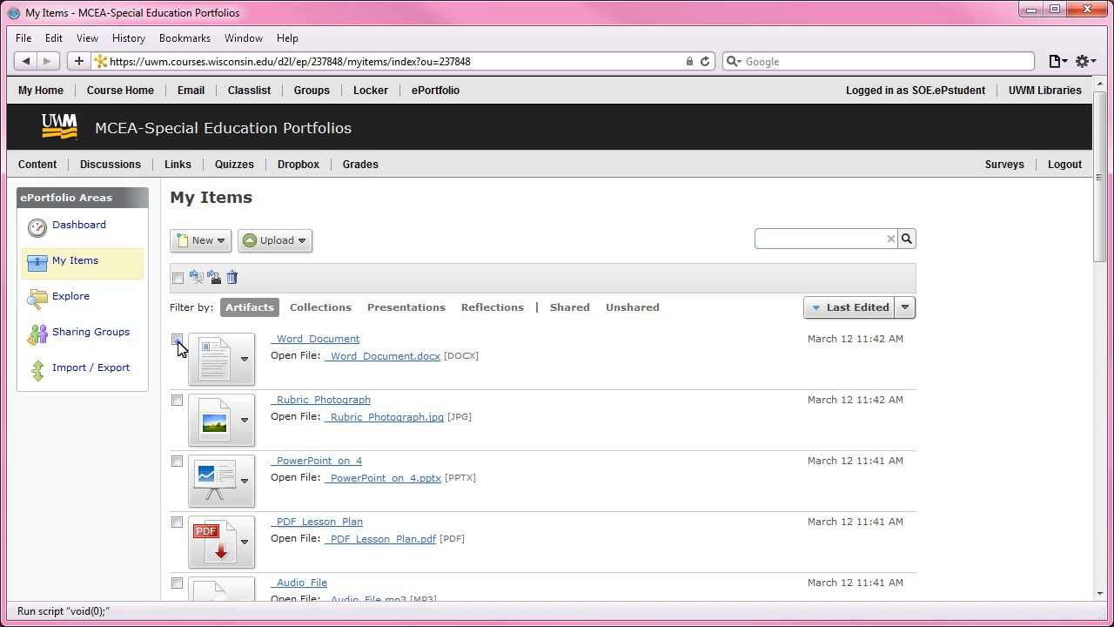
left_click(177, 399)
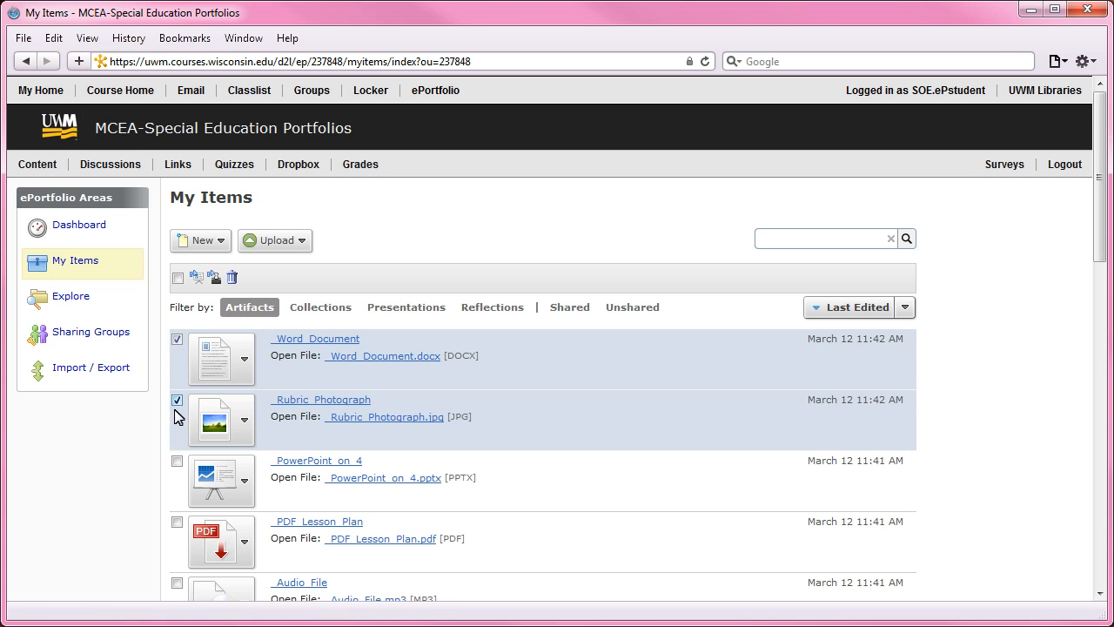
left_click(177, 460)
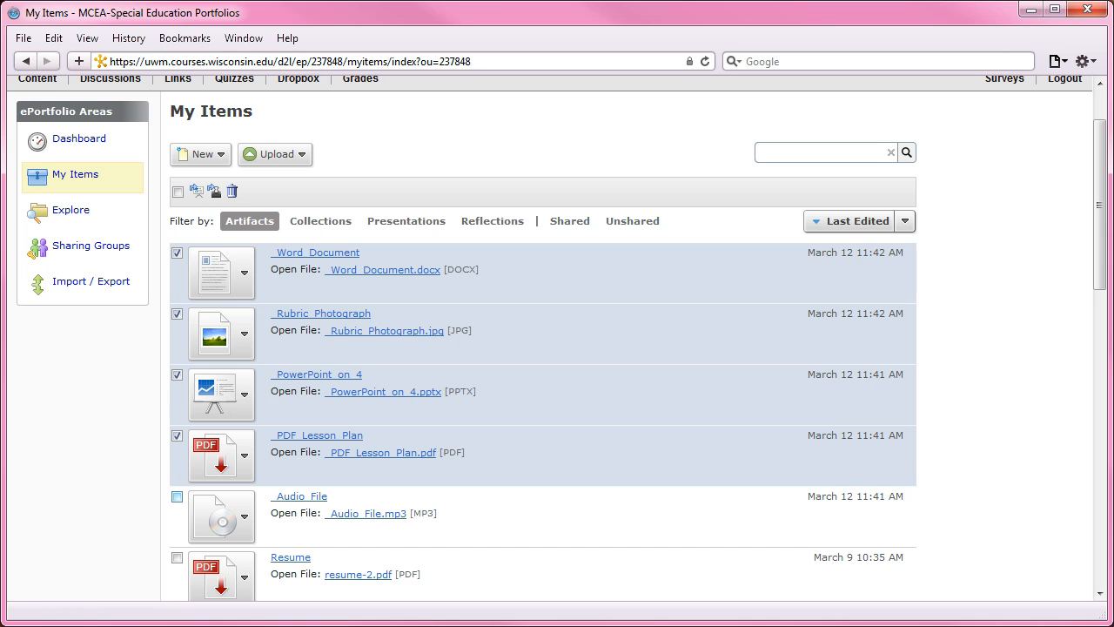
left_click(177, 496)
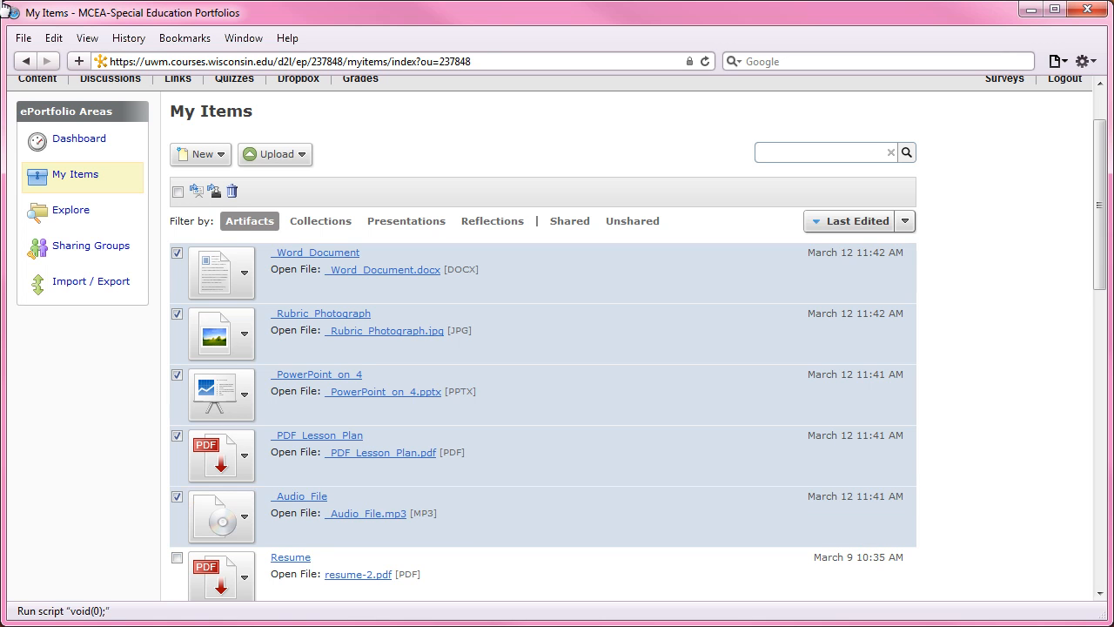
mouse_move(268, 228)
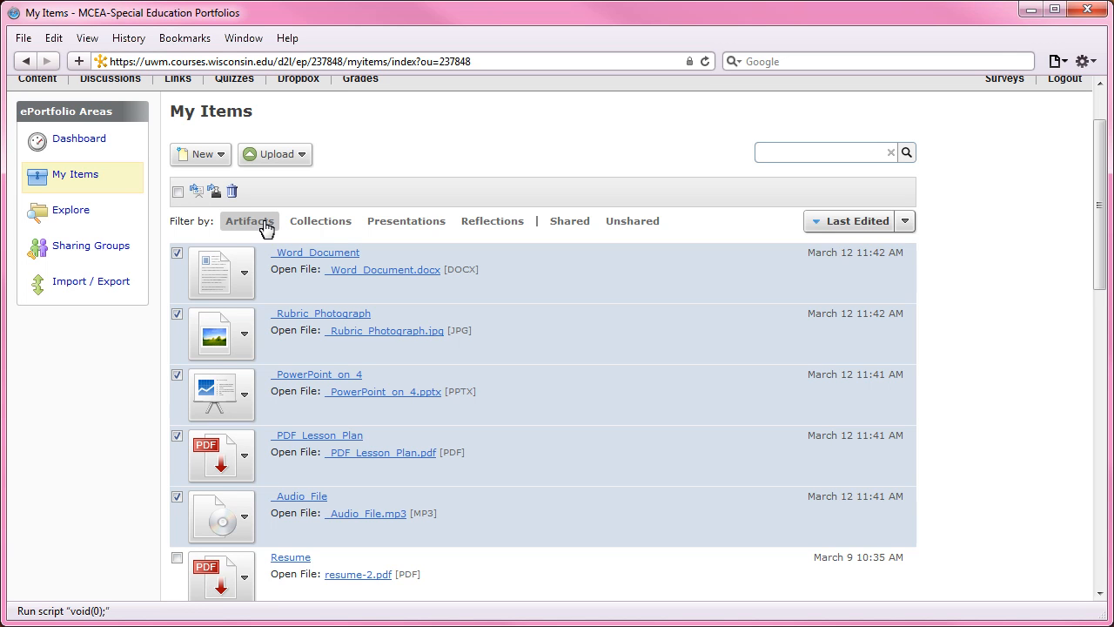
mouse_move(334, 229)
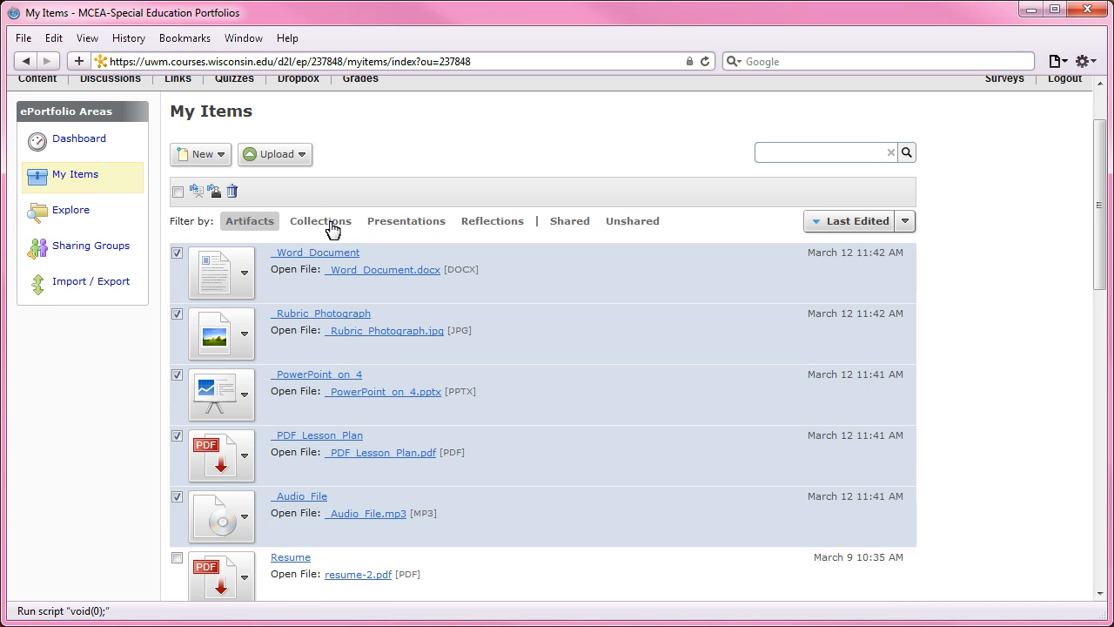
- Filter to collections and view the Standard 4 Collection's details and its five items
left_click(320, 220)
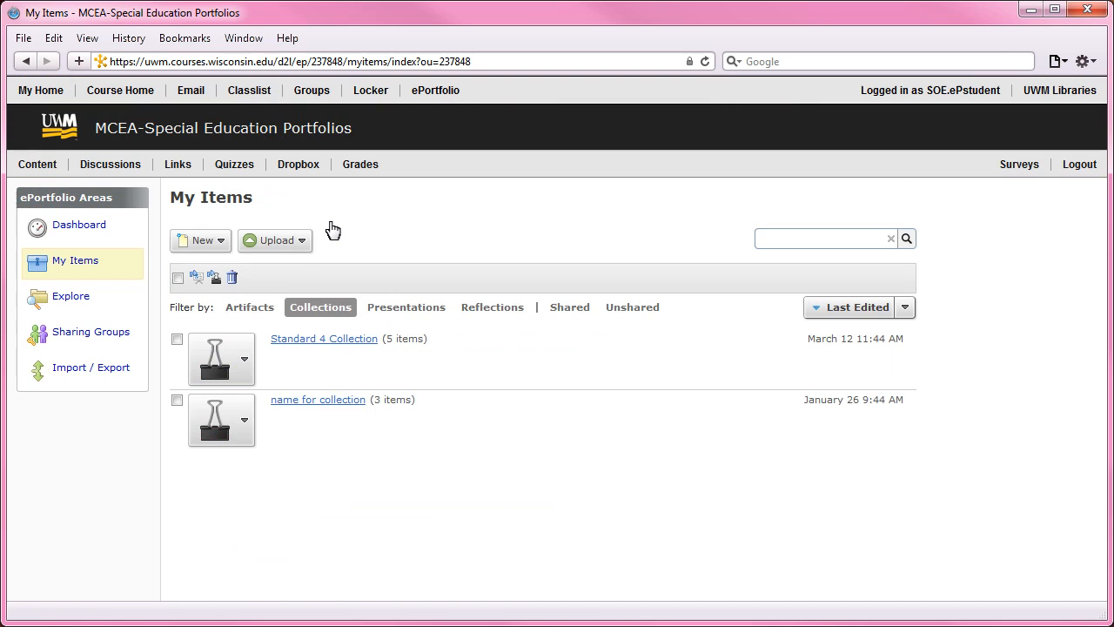
left_click(324, 338)
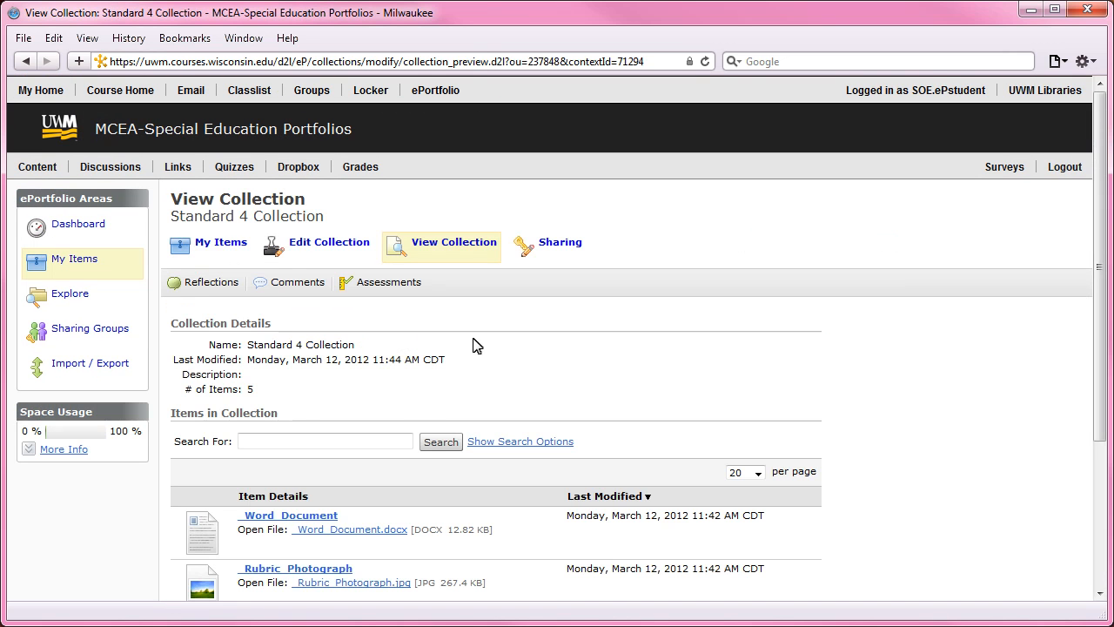
mouse_move(1092, 311)
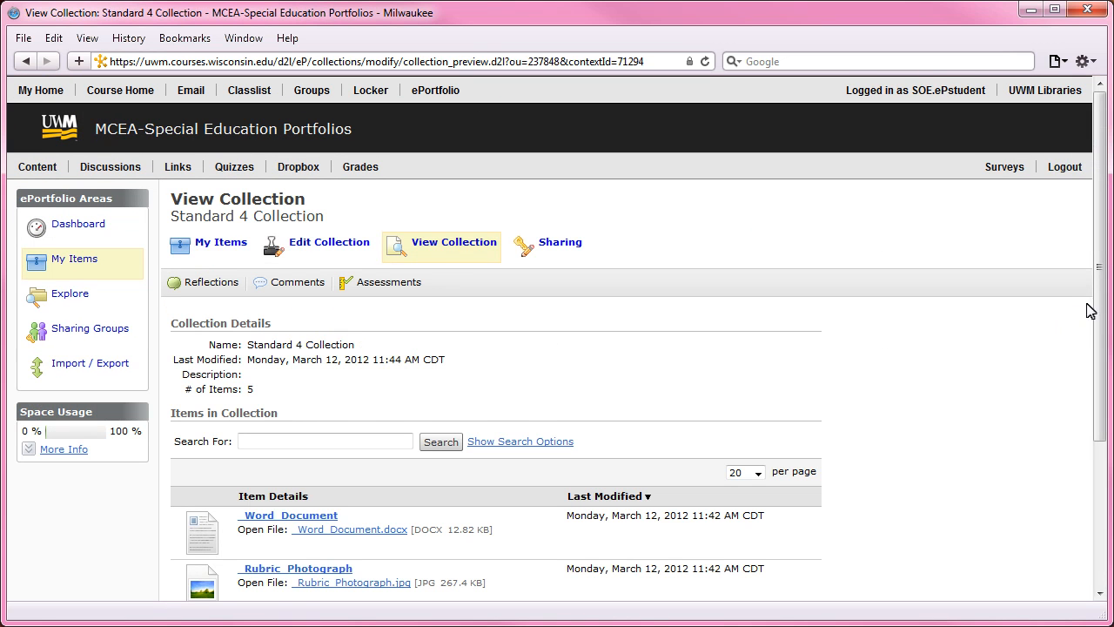
scroll("down", 3)
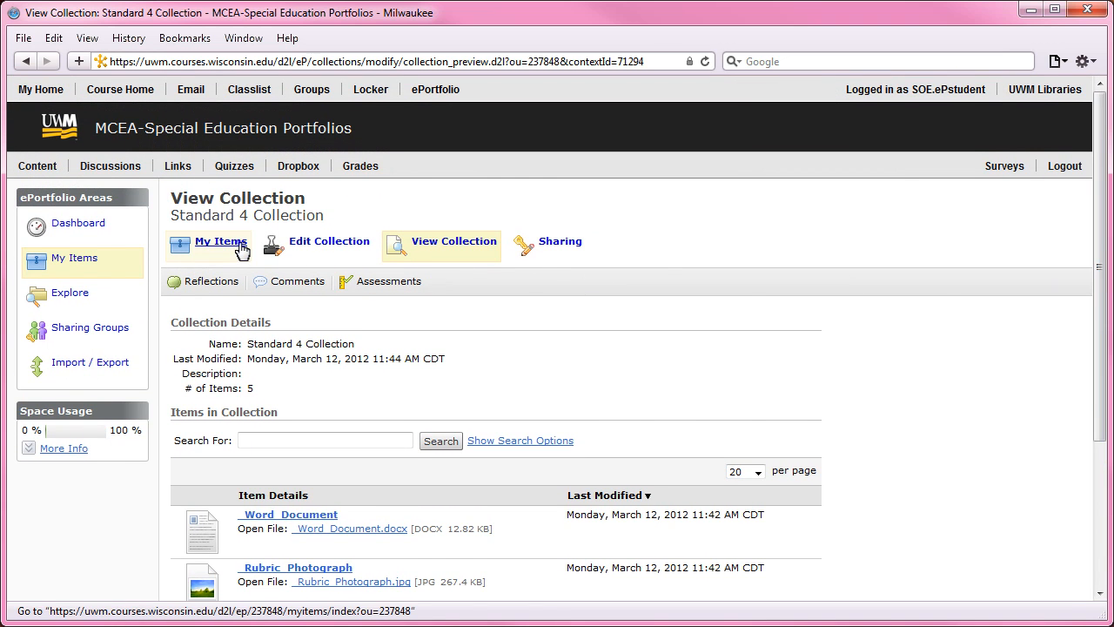
left_click(220, 242)
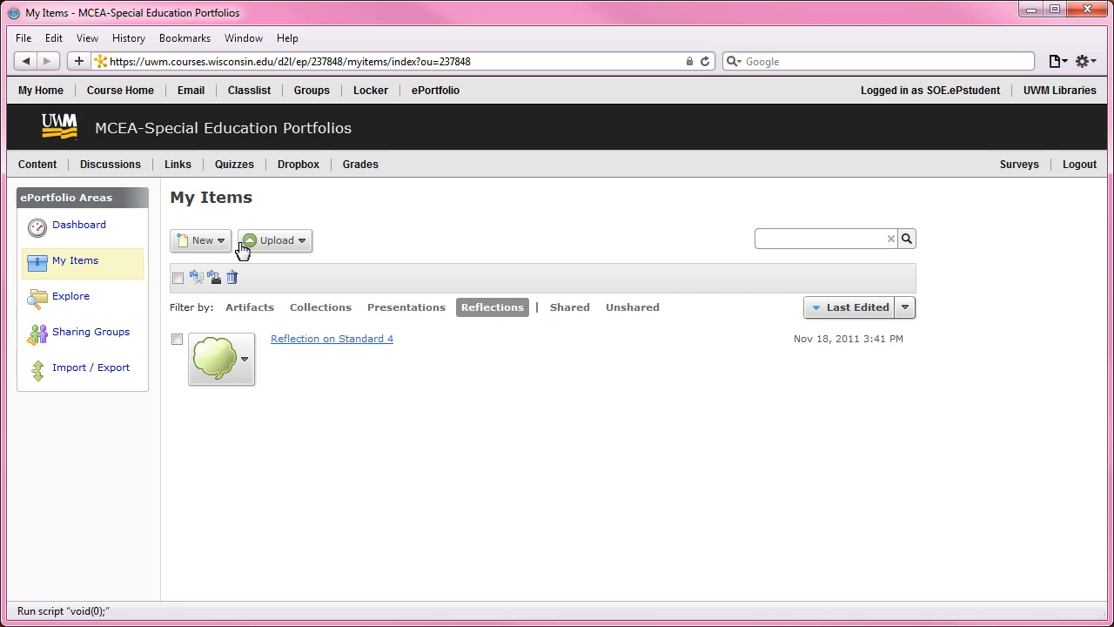
mouse_move(376, 346)
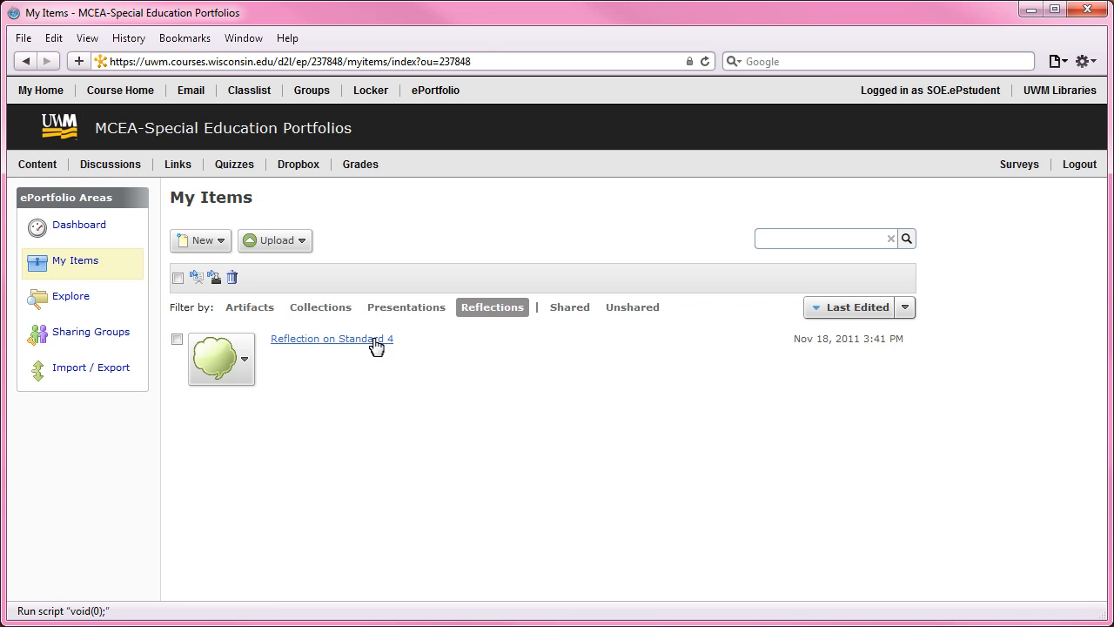
- Read the Reflection on Standard 4, then return to the unfiltered My Items list
left_click(332, 338)
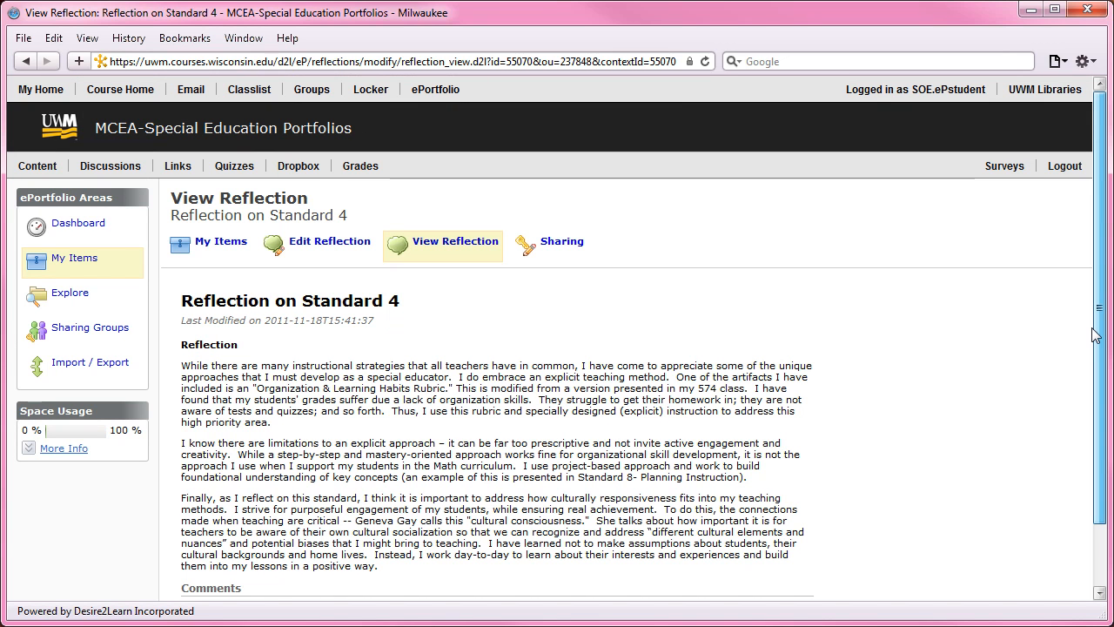
mouse_move(220, 241)
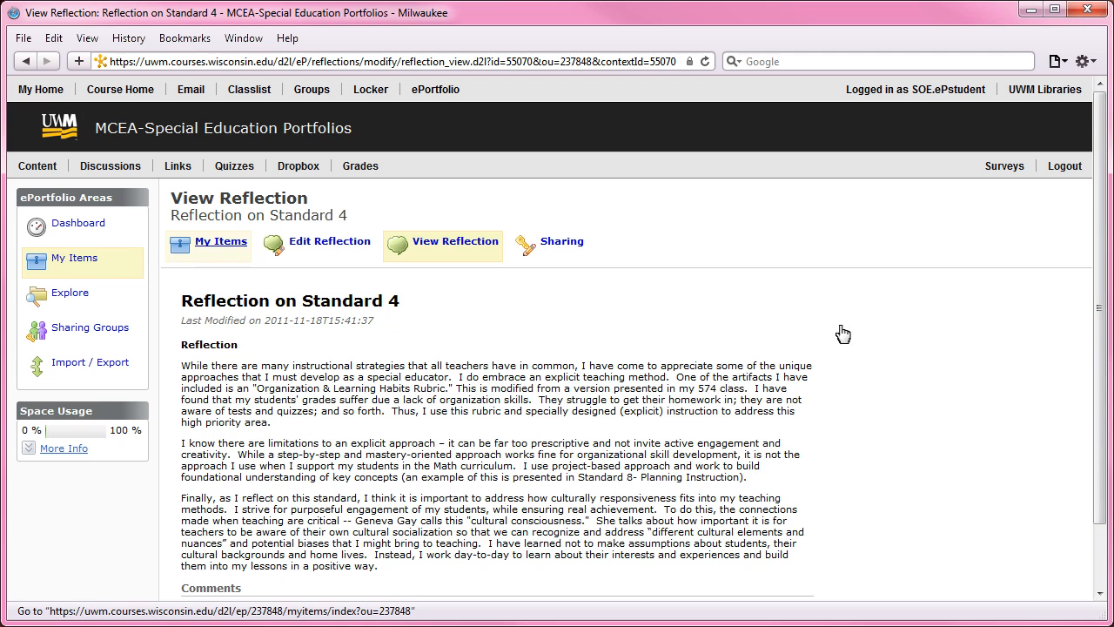
mouse_move(220, 241)
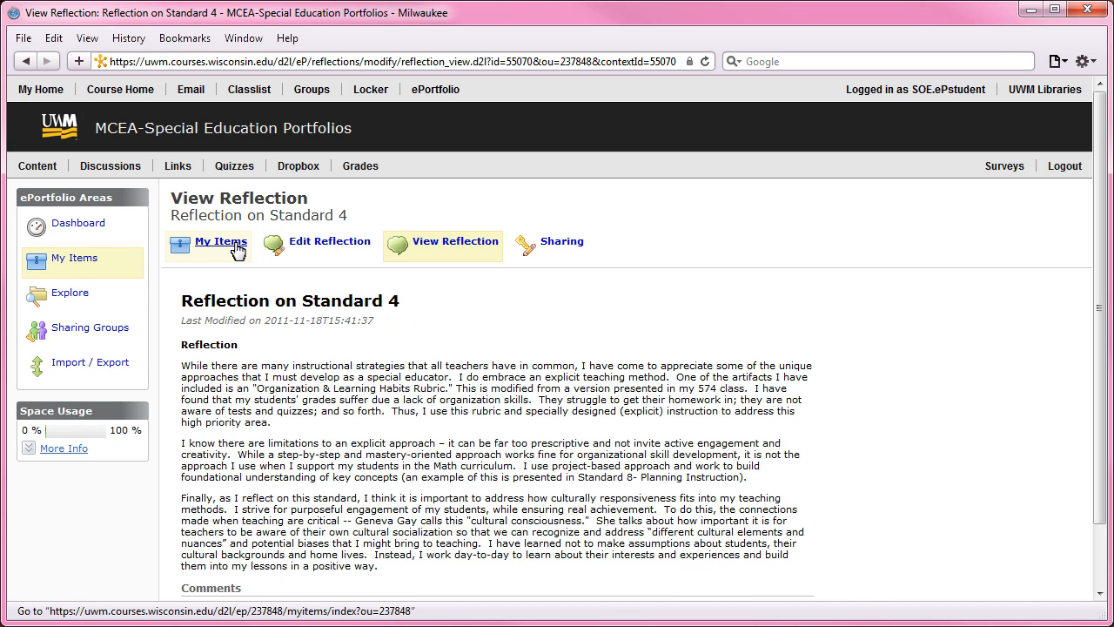
left_click(220, 241)
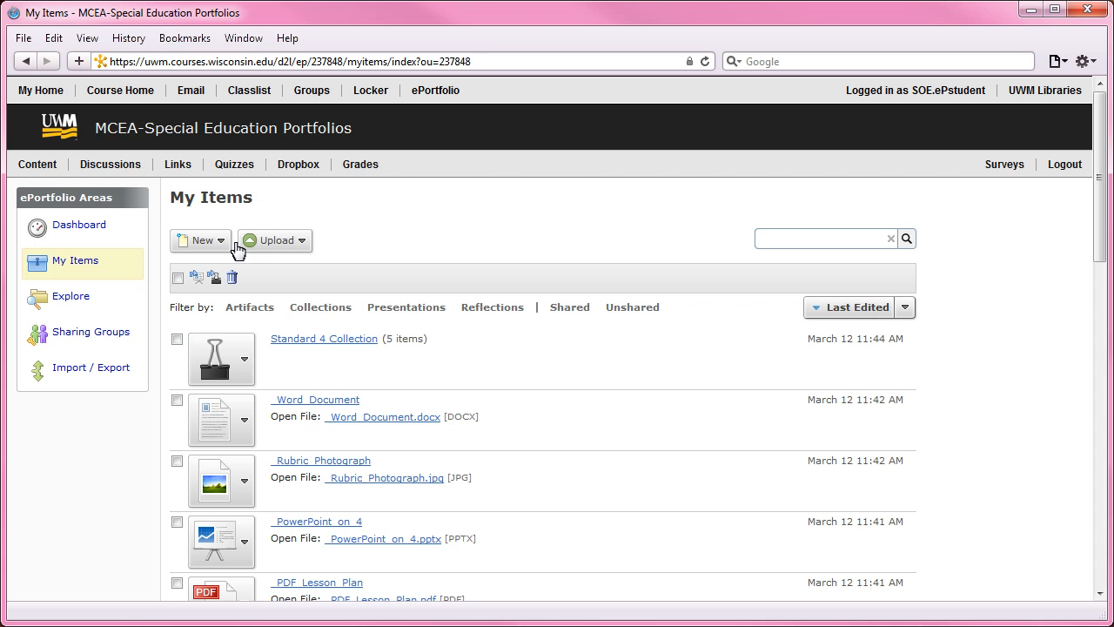
mouse_move(390, 297)
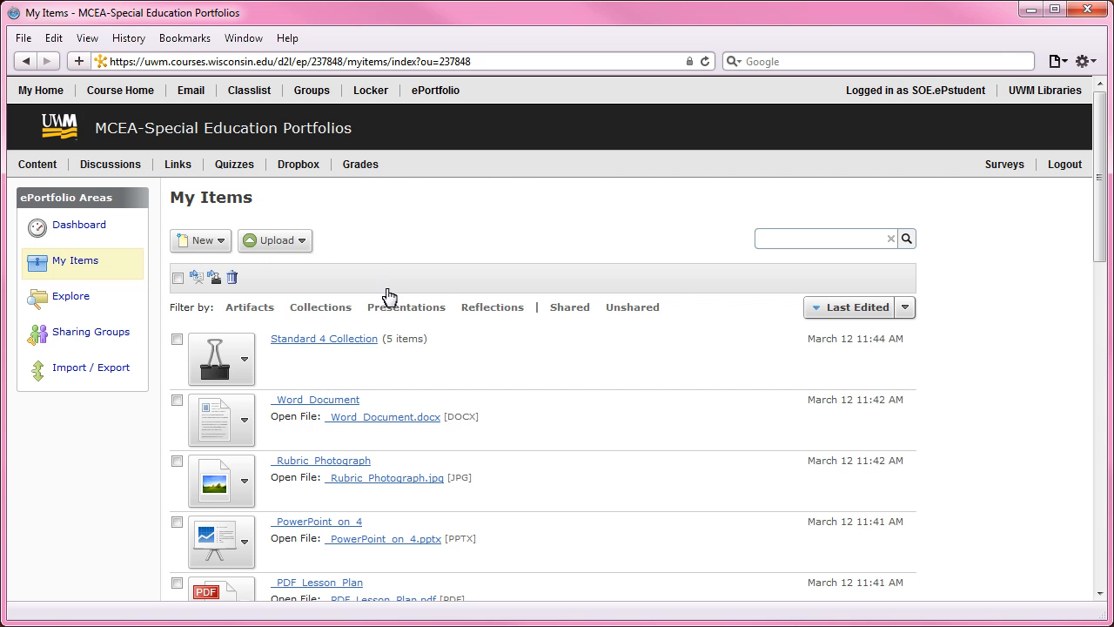
- Filter to presentations and preview the Sample Student MCEA ePortfolio, then close the preview
left_click(406, 306)
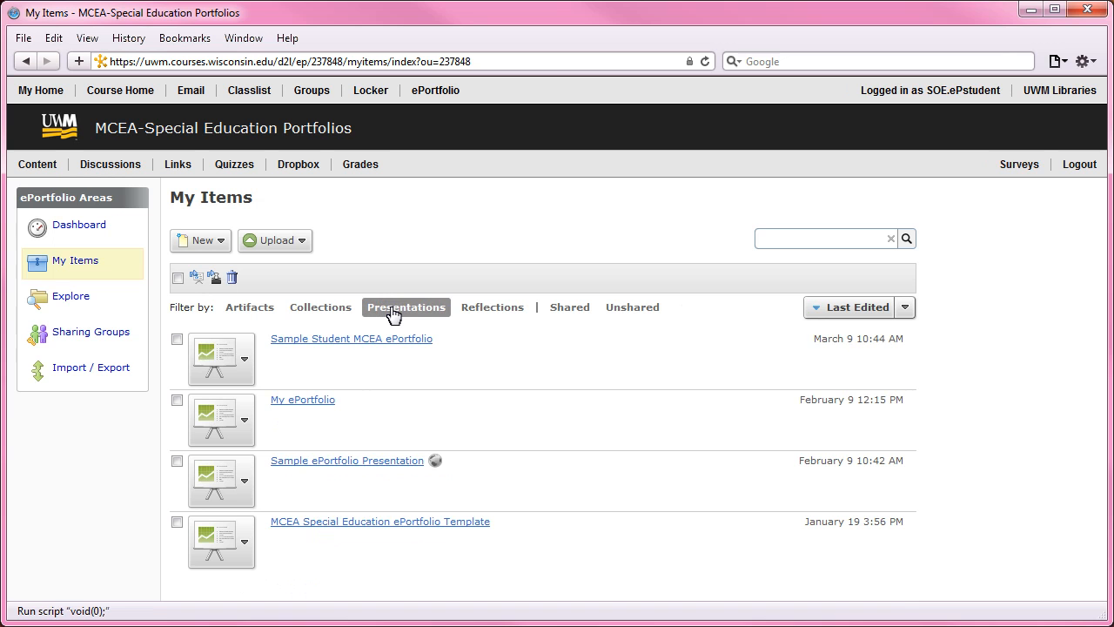
mouse_move(418, 346)
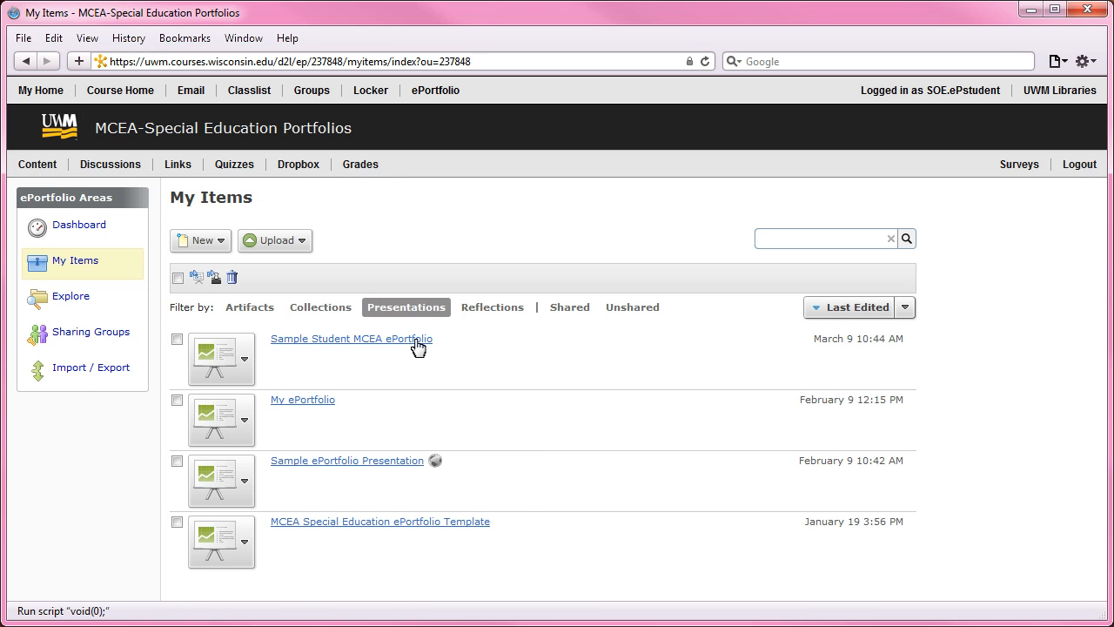
left_click(352, 339)
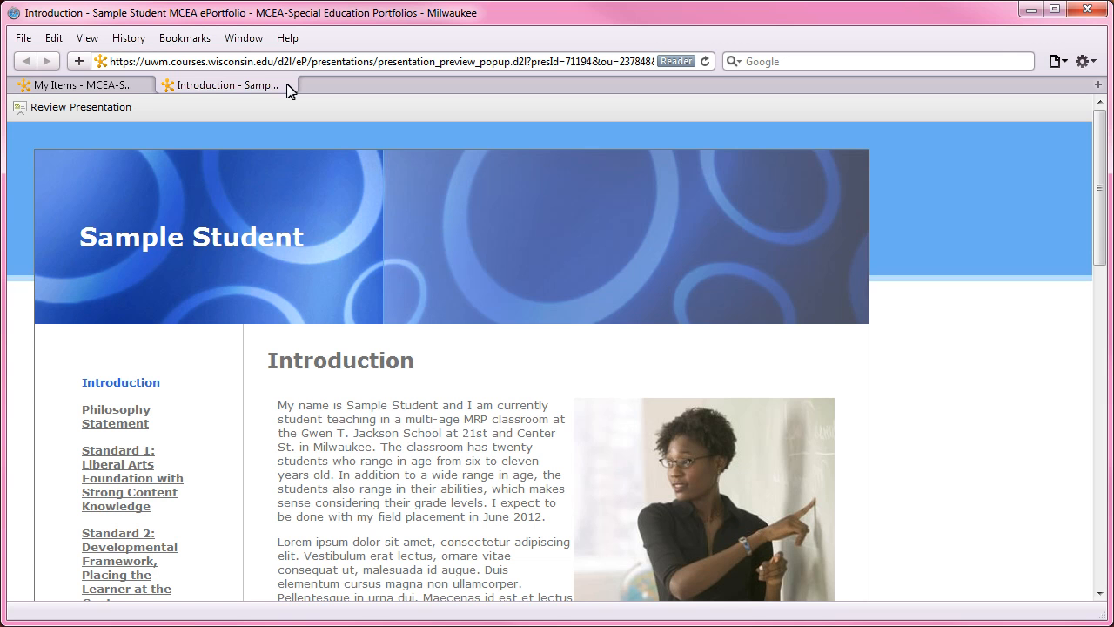
left_click(79, 84)
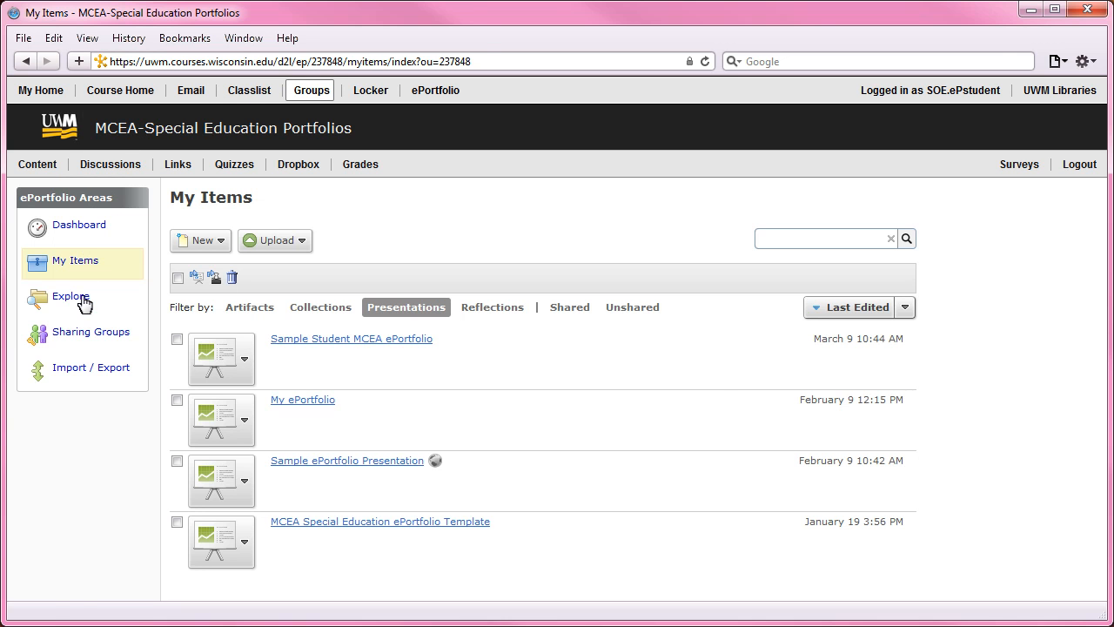
- Visit the Explore and Sharing Groups areas, then go back to the ePortfolio Dashboard
left_click(69, 296)
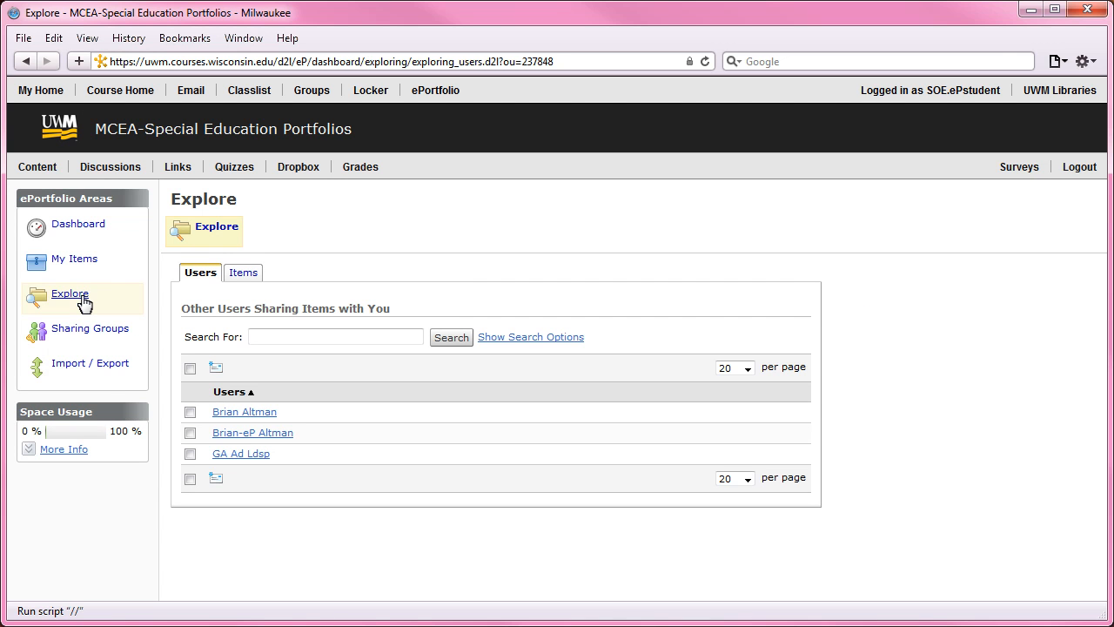
mouse_move(116, 336)
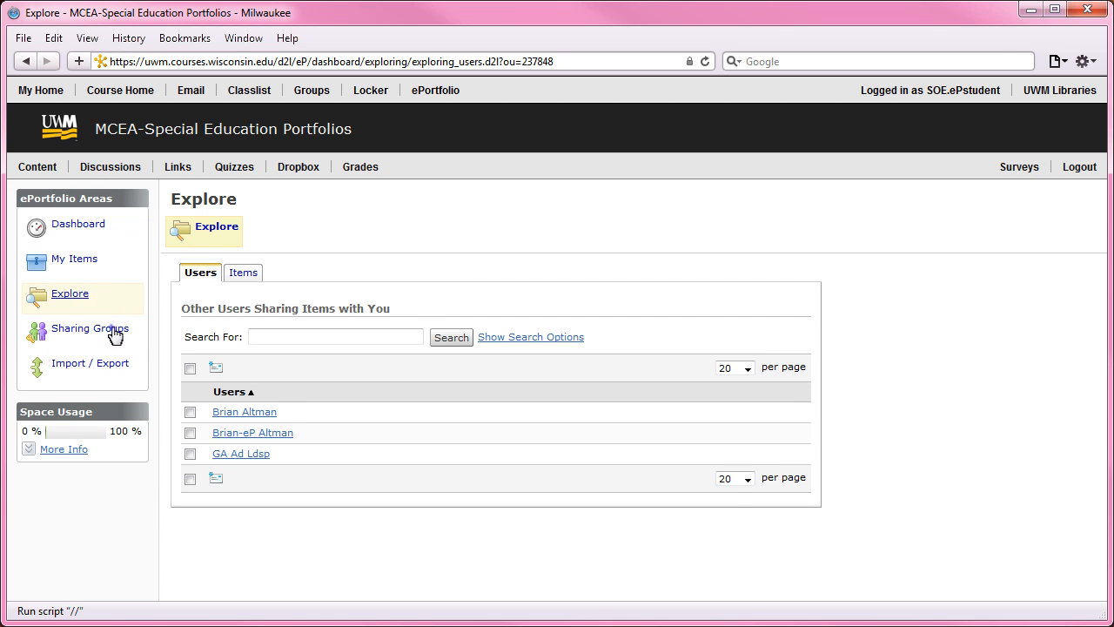
left_click(90, 328)
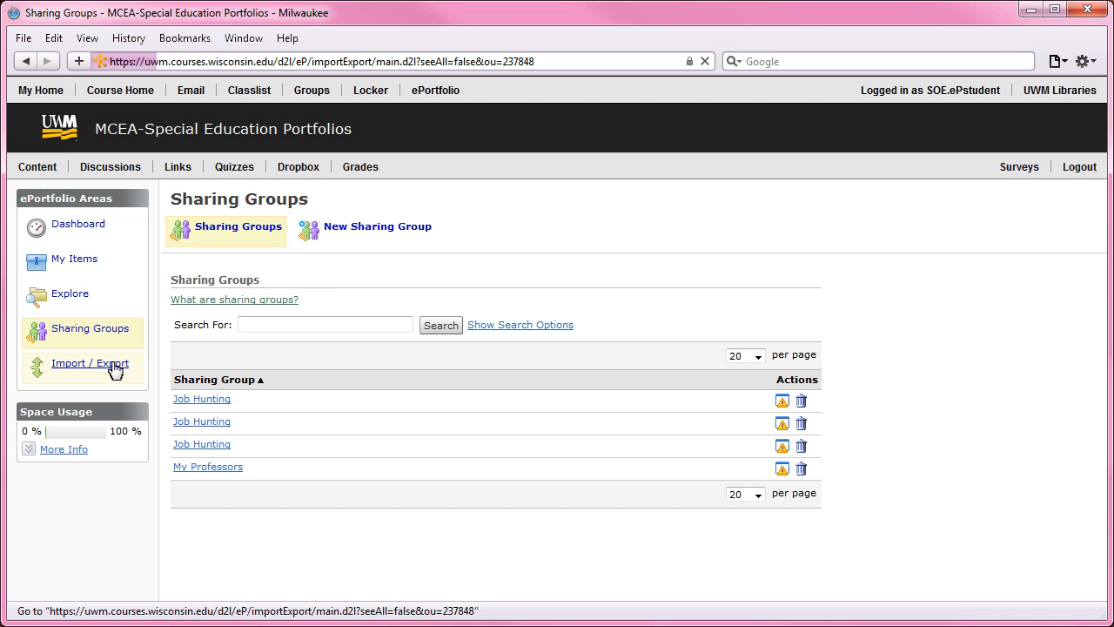
mouse_move(249, 357)
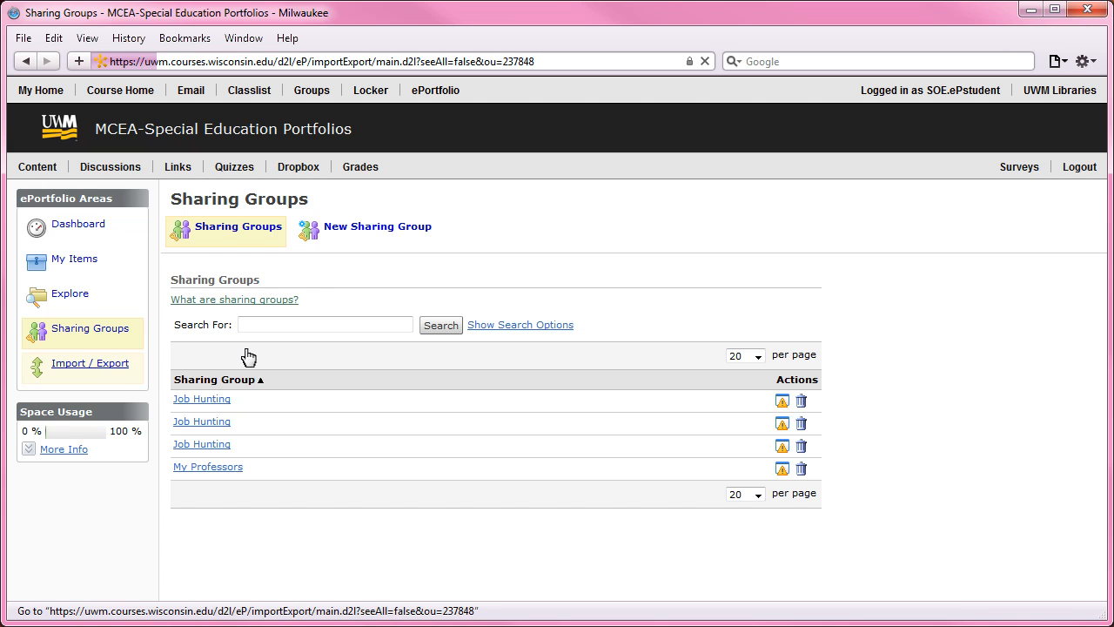
mouse_move(459, 96)
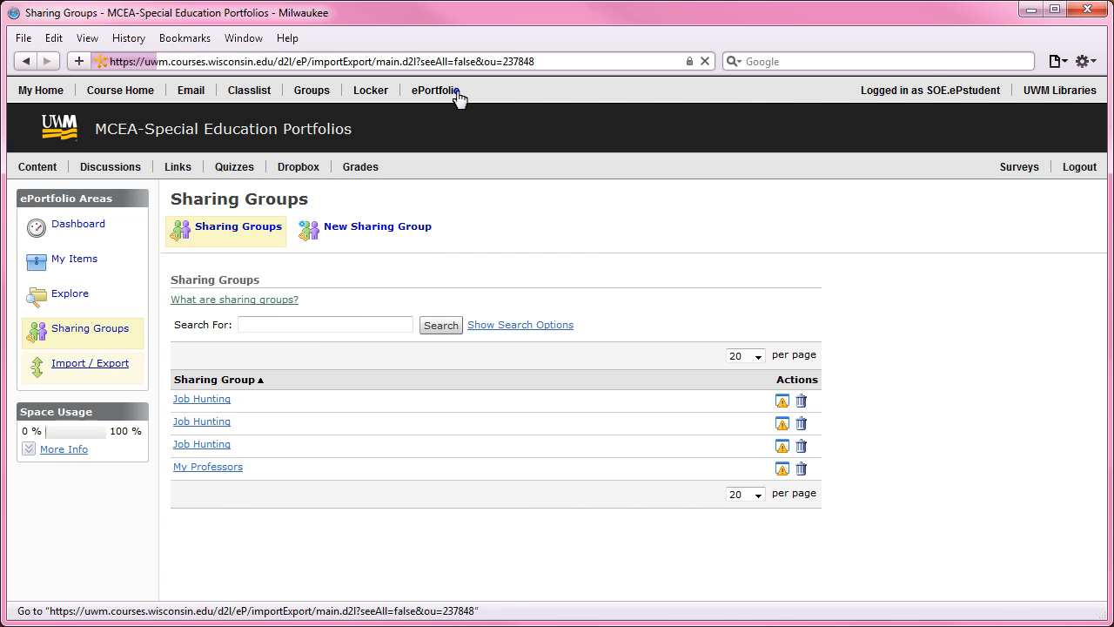
left_click(78, 223)
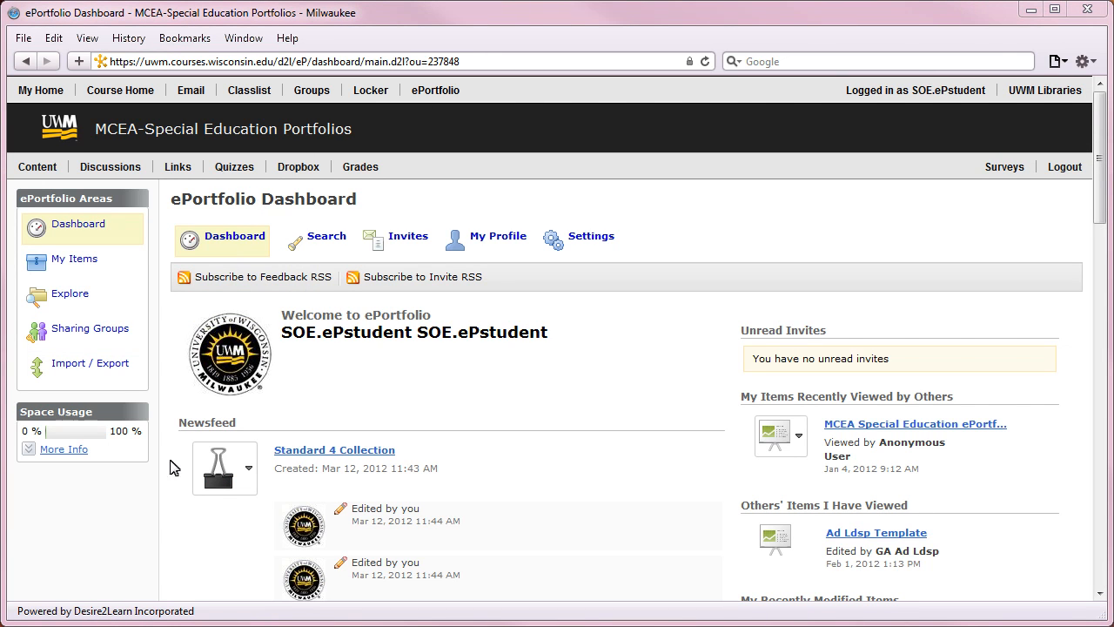